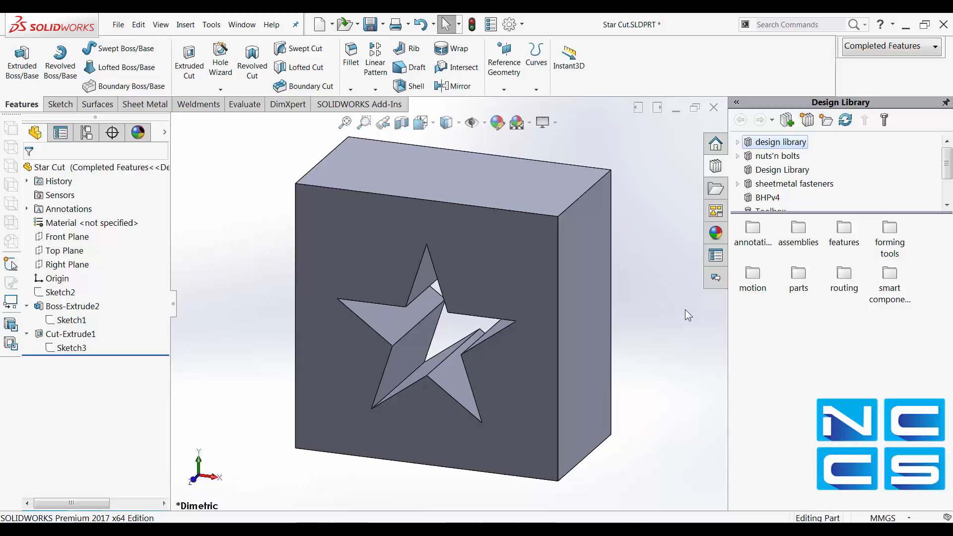
pyautogui.moveTo(685, 316)
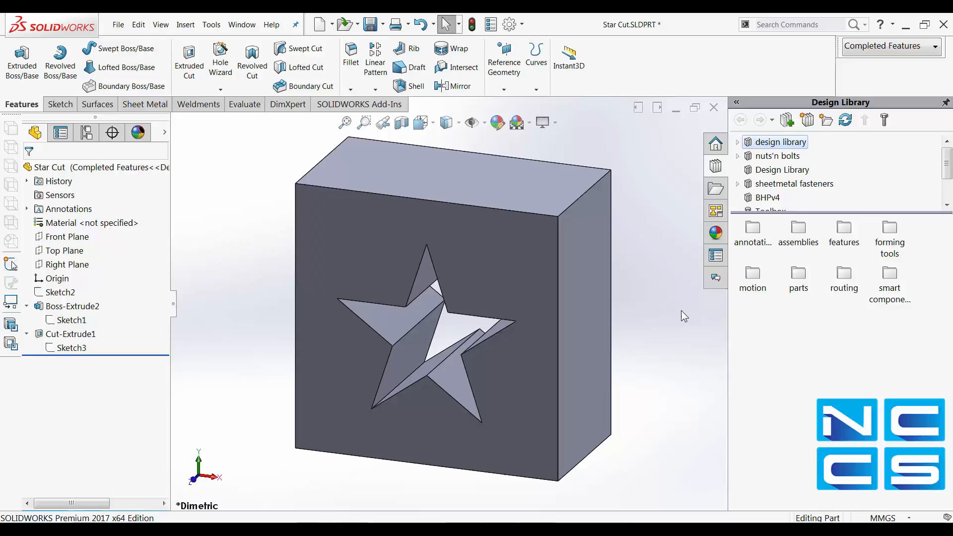
# Step: Delete the second Star Cut item from the Design Library folder and confirm moving it to the Recycle Bin
pyautogui.click(69, 334)
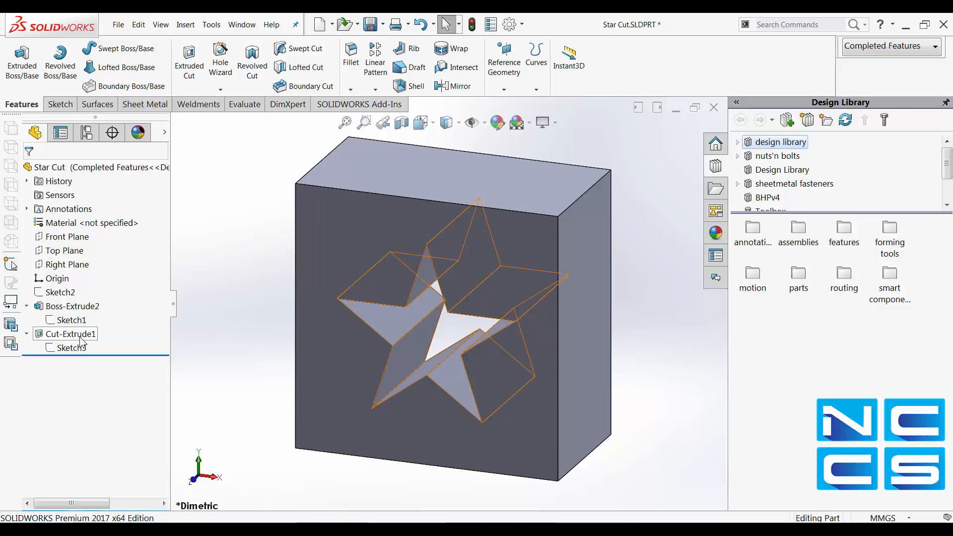
pyautogui.click(70, 333)
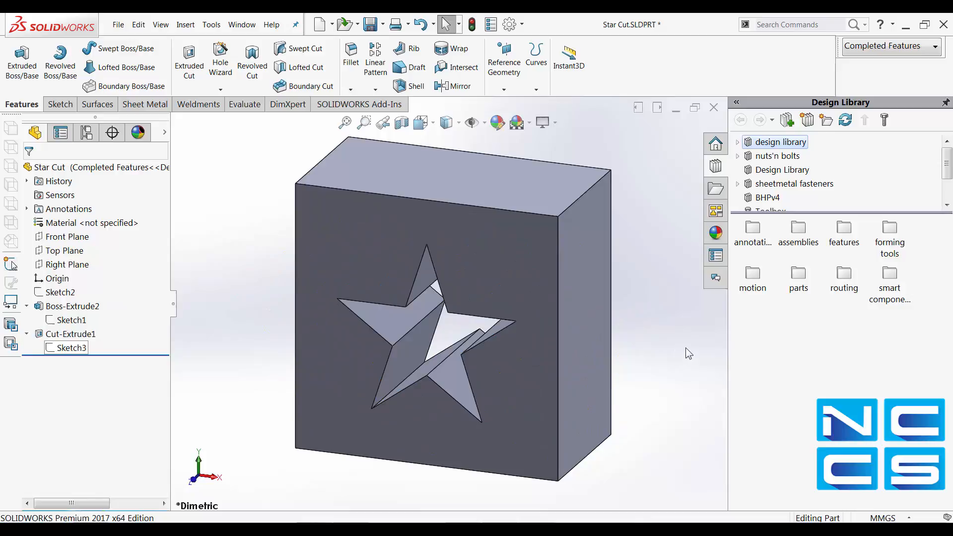
pyautogui.moveTo(782, 158)
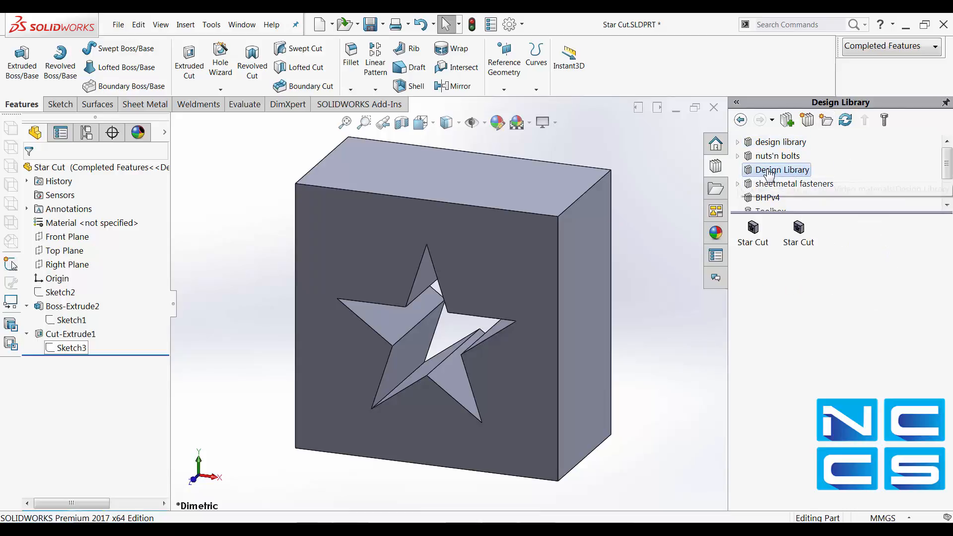
pyautogui.moveTo(798, 234)
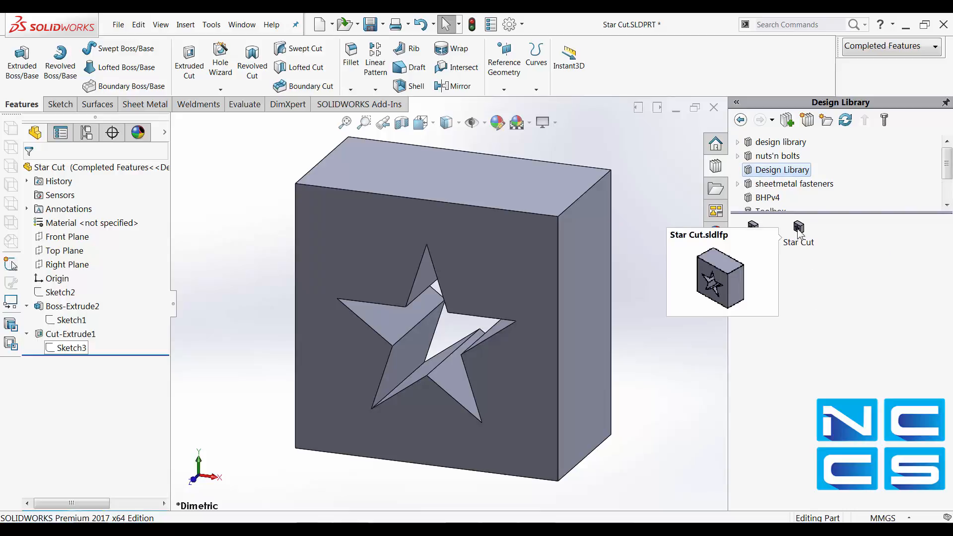
pyautogui.rightClick(798, 231)
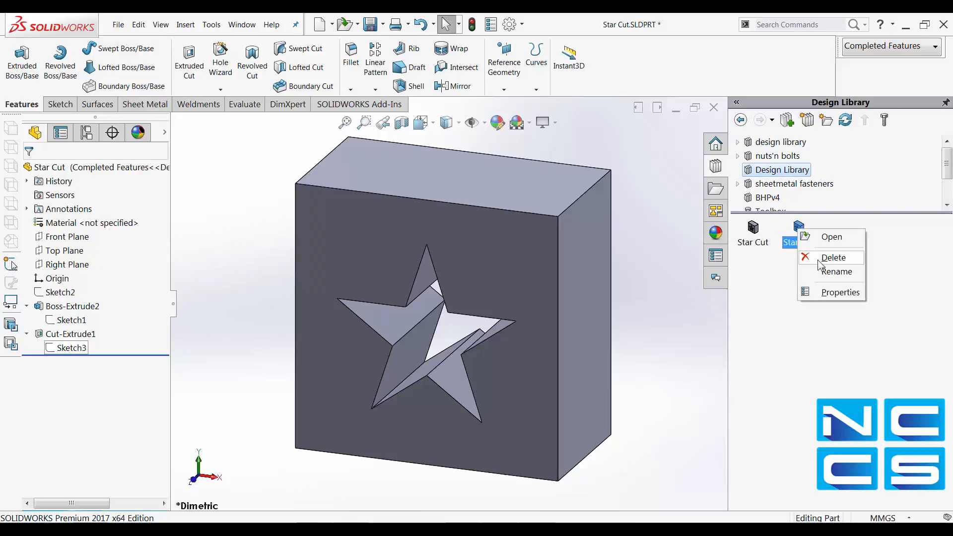
pyautogui.click(834, 257)
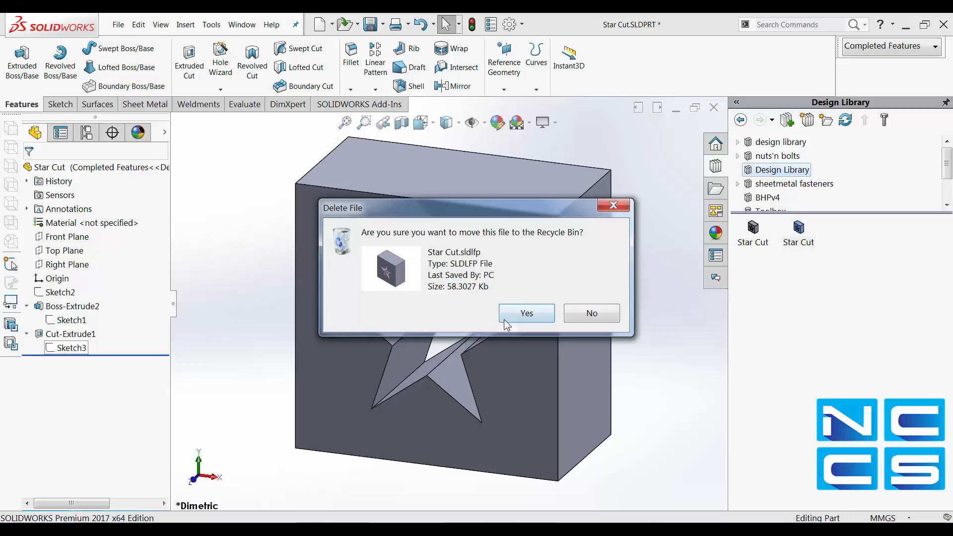
pyautogui.click(526, 313)
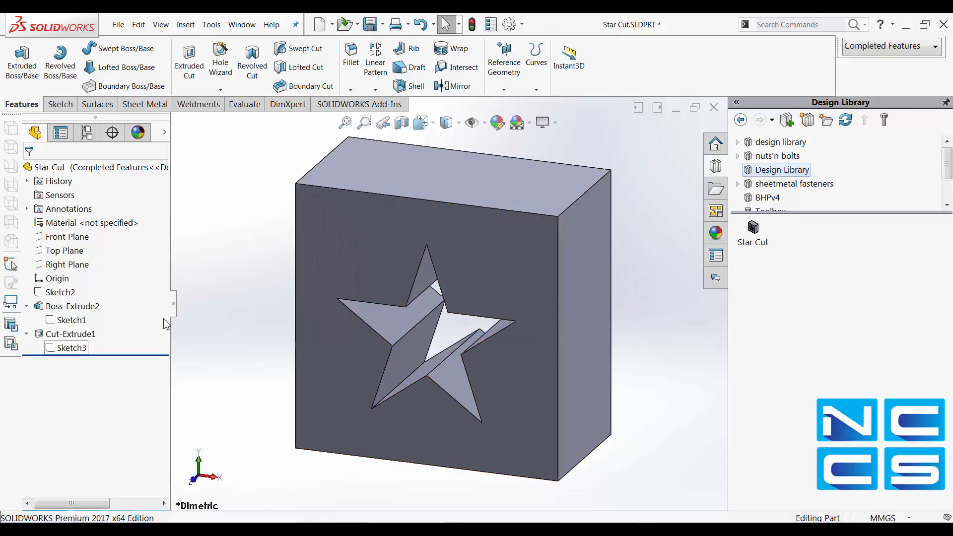
pyautogui.click(69, 334)
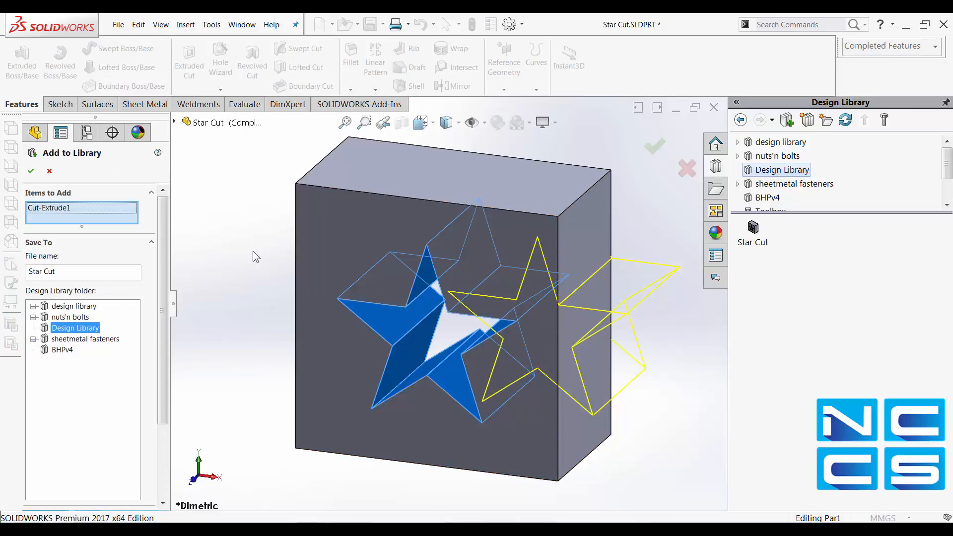
# Step: Scroll the Add to Library options while saving Cut-Extrude1 as the Star Cut Lib Feat Part
pyautogui.scroll(-3)
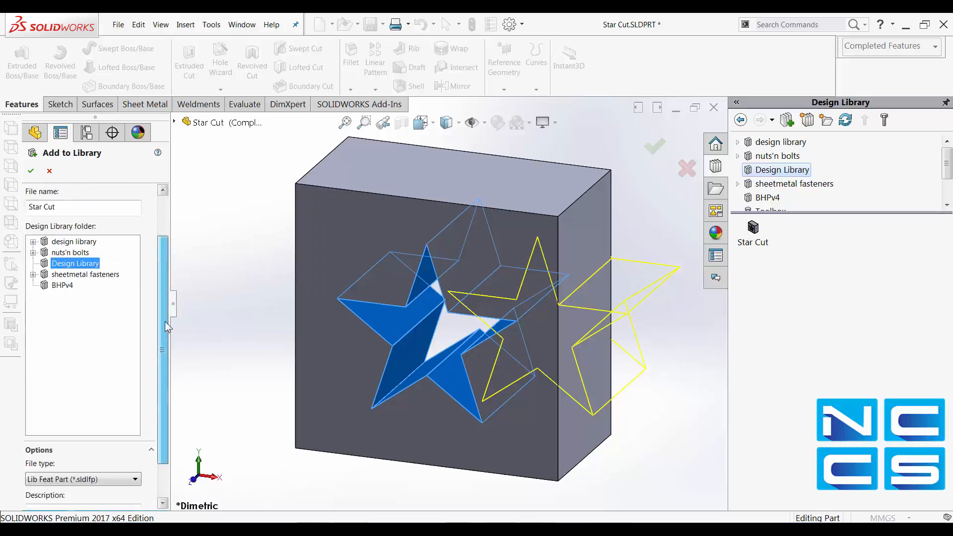
pyautogui.scroll(-3)
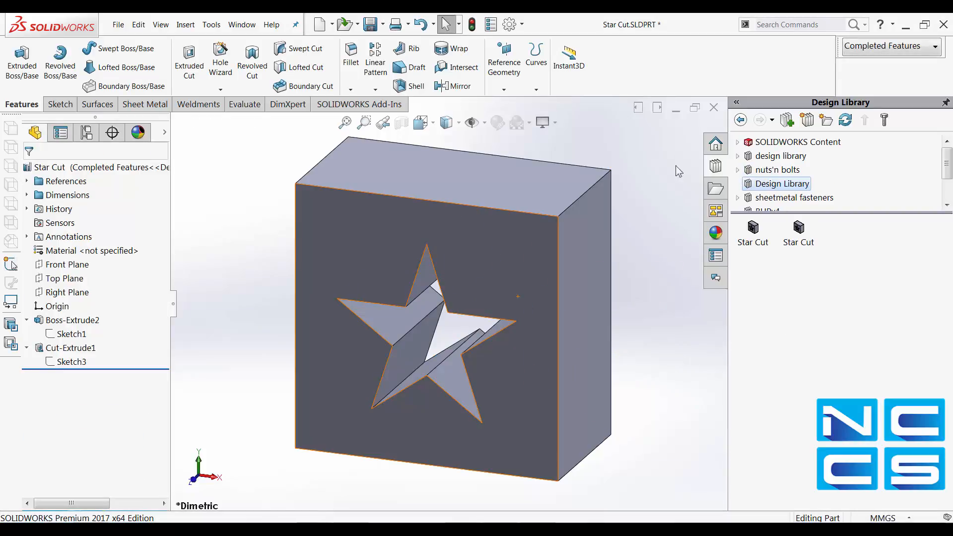
pyautogui.moveTo(714, 108)
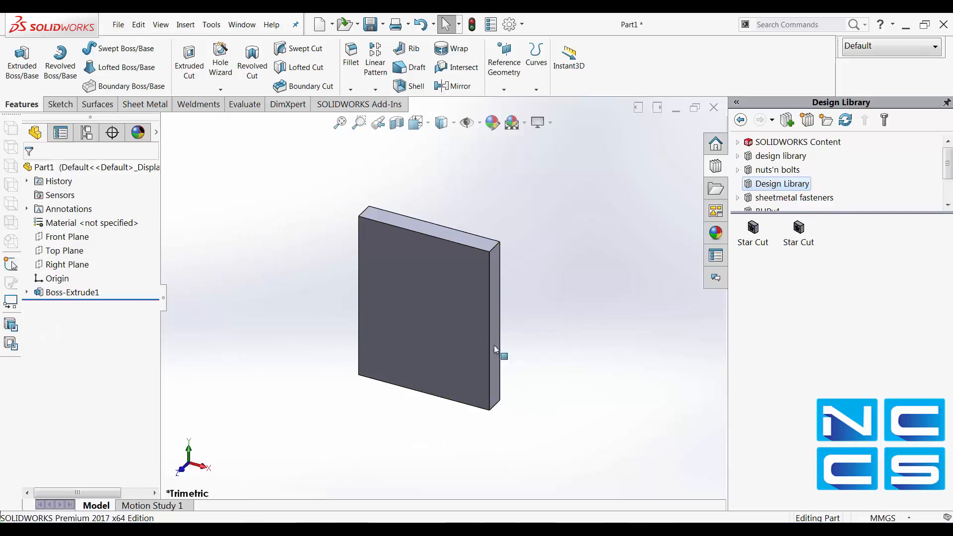
pyautogui.moveTo(817, 237)
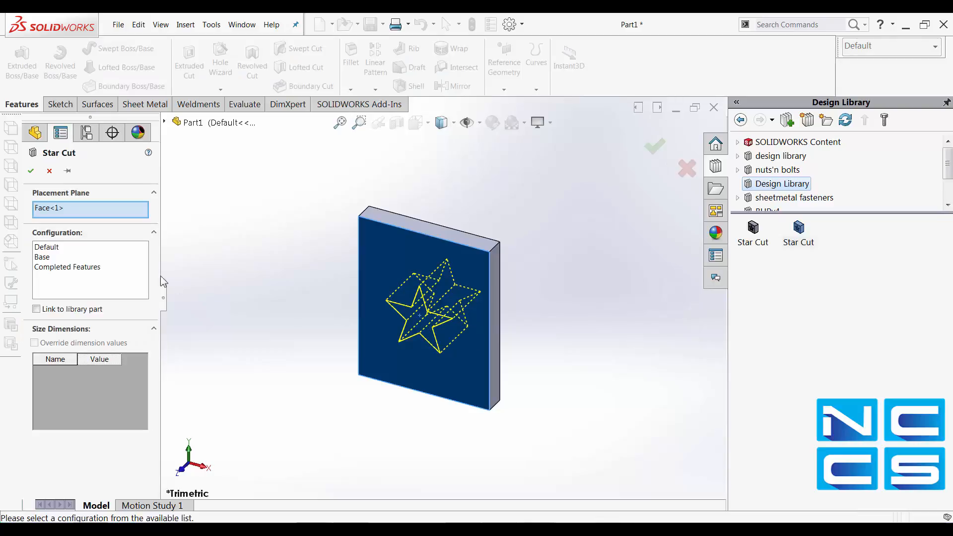
# Step: Choose the Completed Features configuration for the placed Star Cut
pyautogui.click(66, 267)
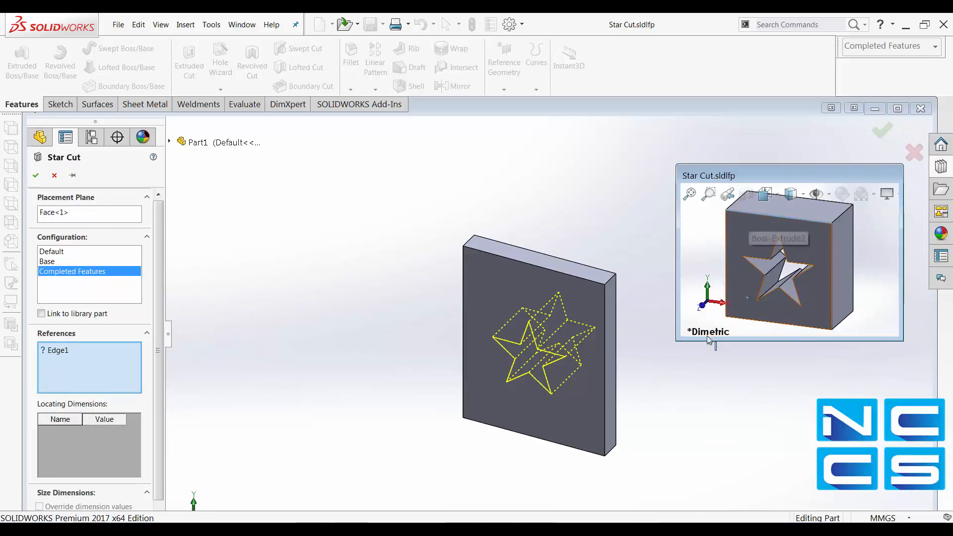
pyautogui.moveTo(706, 443)
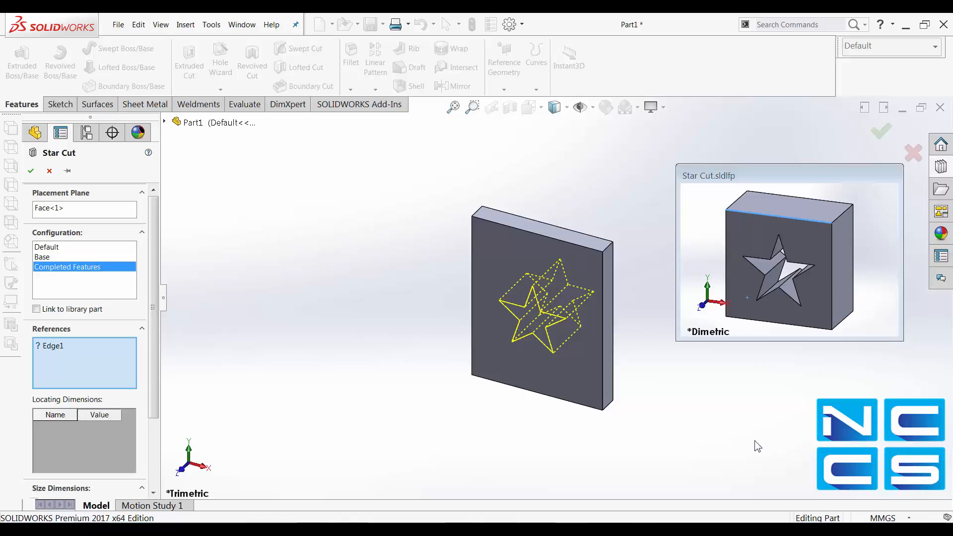
pyautogui.moveTo(559, 443)
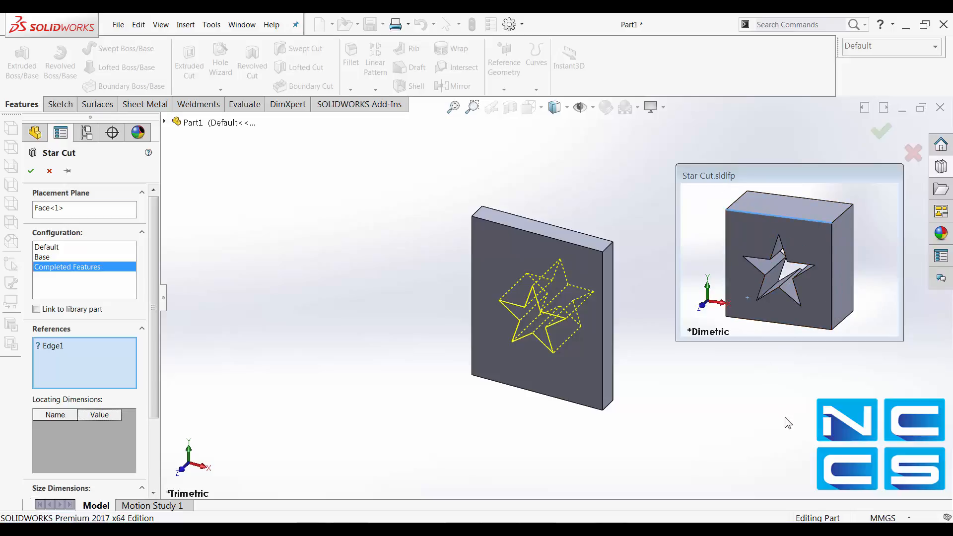
pyautogui.moveTo(196, 362)
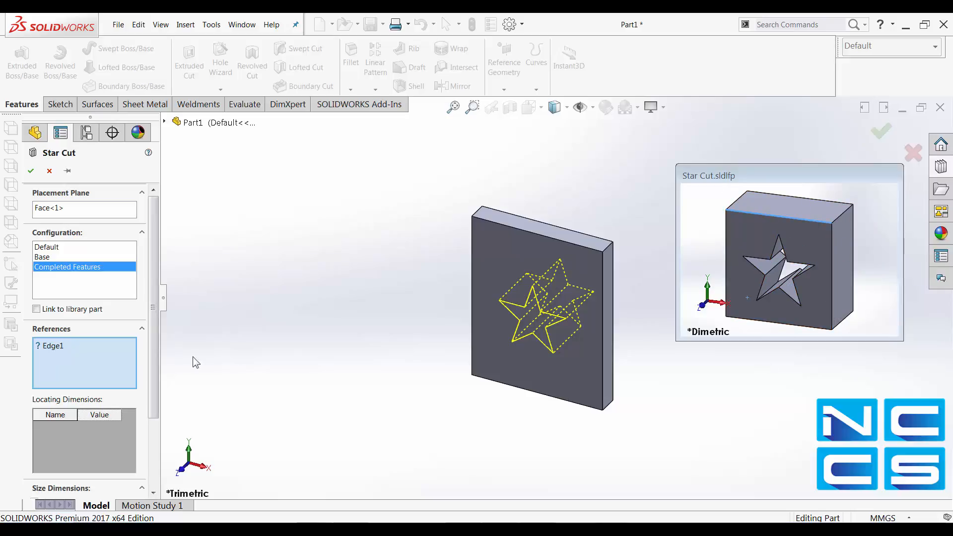
pyautogui.moveTo(298, 378)
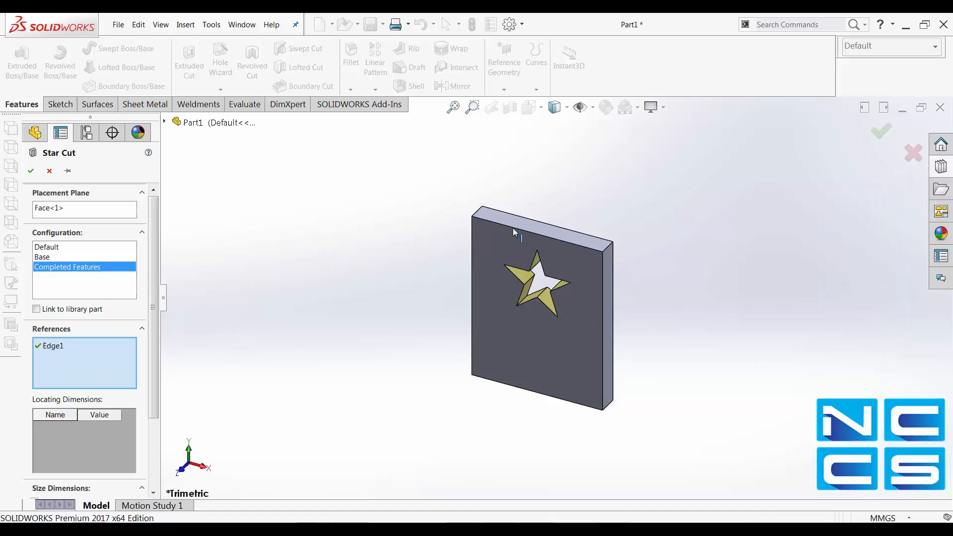
pyautogui.moveTo(455, 347)
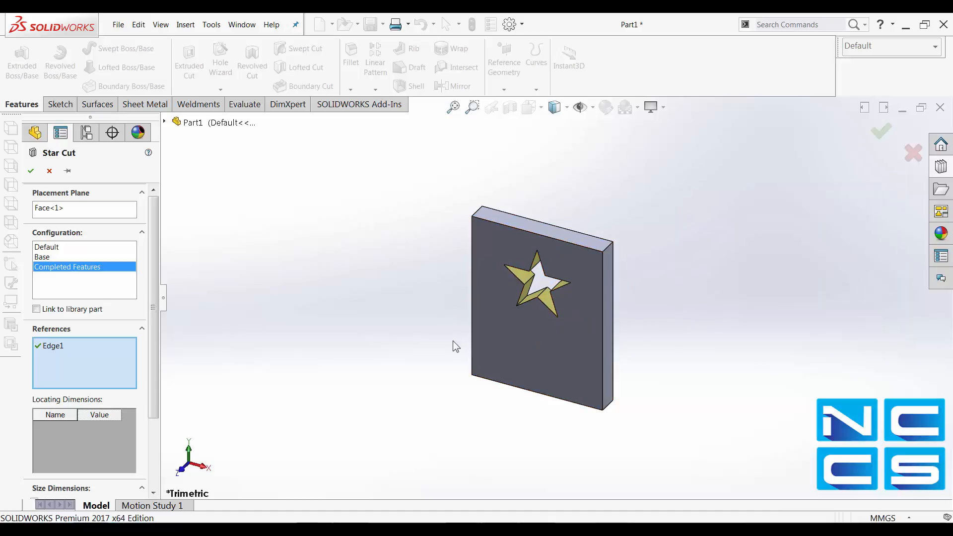
# Step: Review the Star Cut size dimensions before accepting the cut referenced to the plate's top edge
pyautogui.scroll(-3)
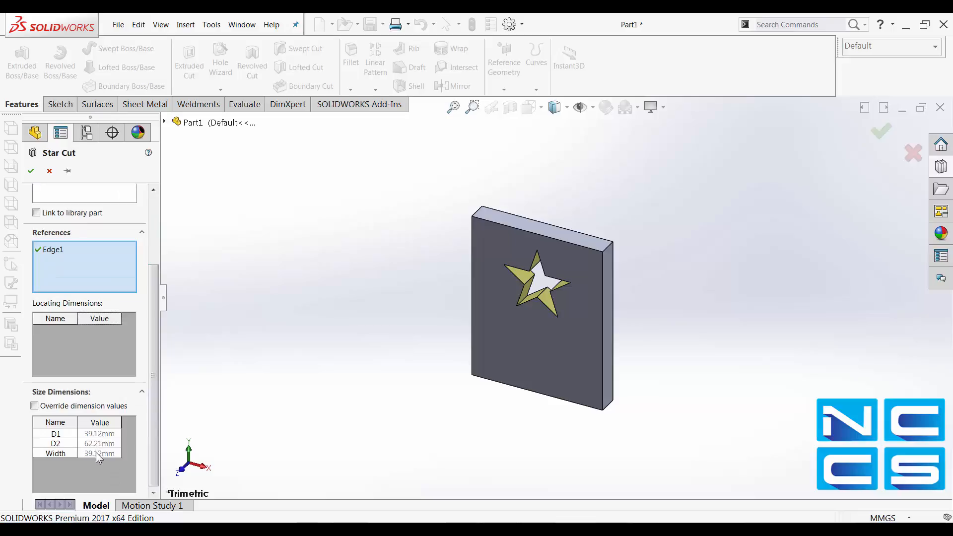
pyautogui.moveTo(102, 437)
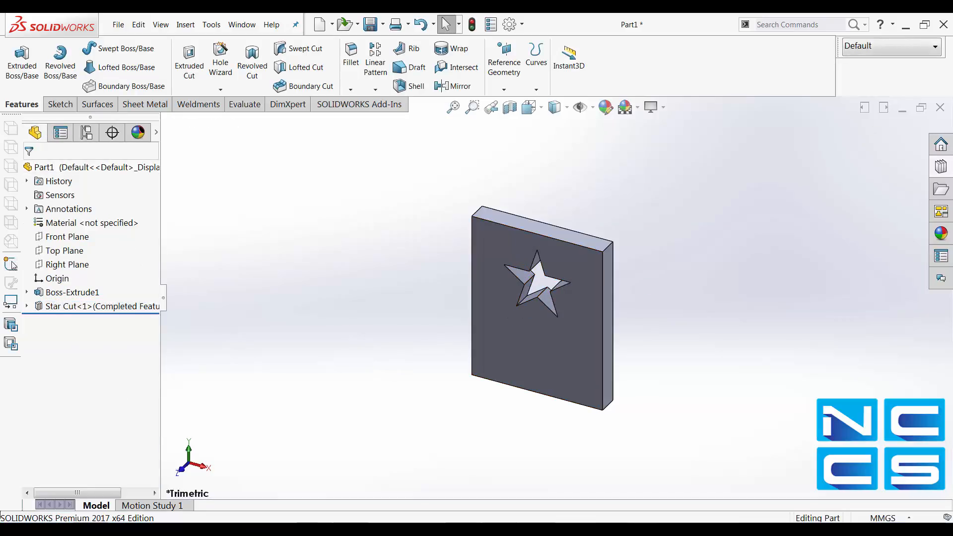
# Step: Open the Star Cut library part and expand its Dimensions folder with Internal Dimensions
pyautogui.rightClick(789, 242)
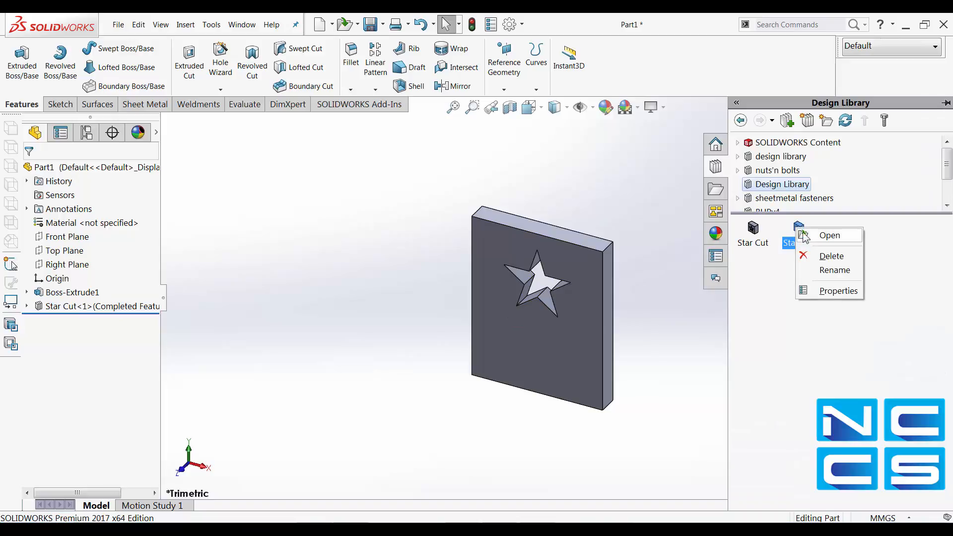
pyautogui.click(828, 235)
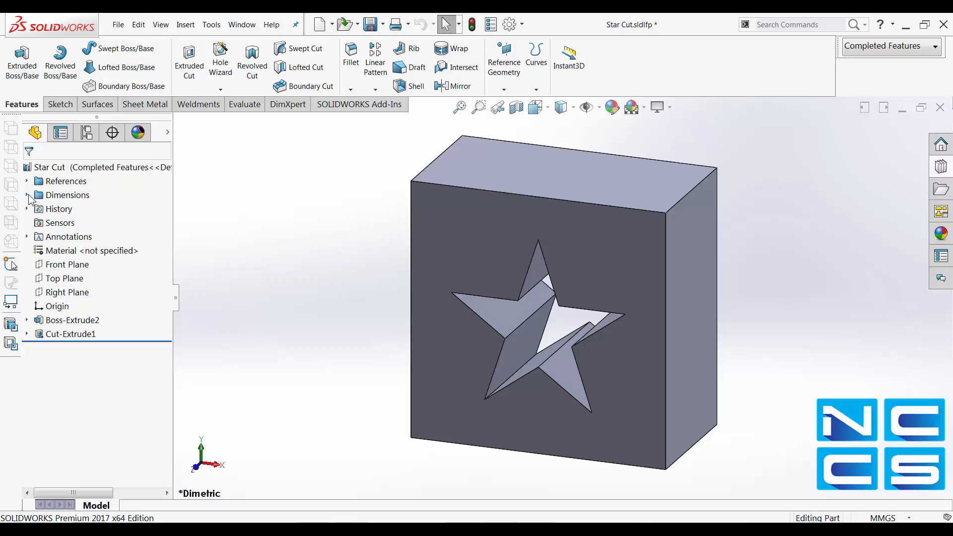
pyautogui.click(27, 195)
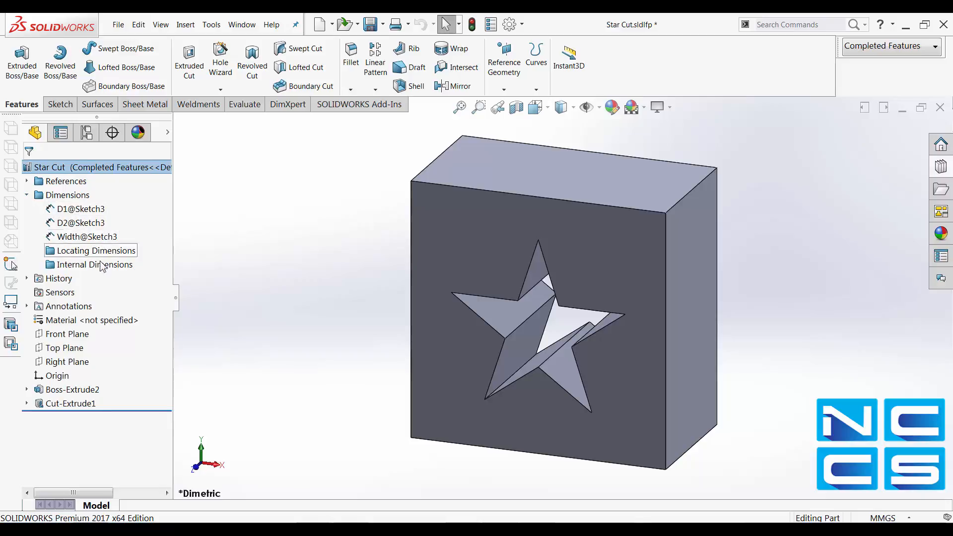
pyautogui.click(95, 264)
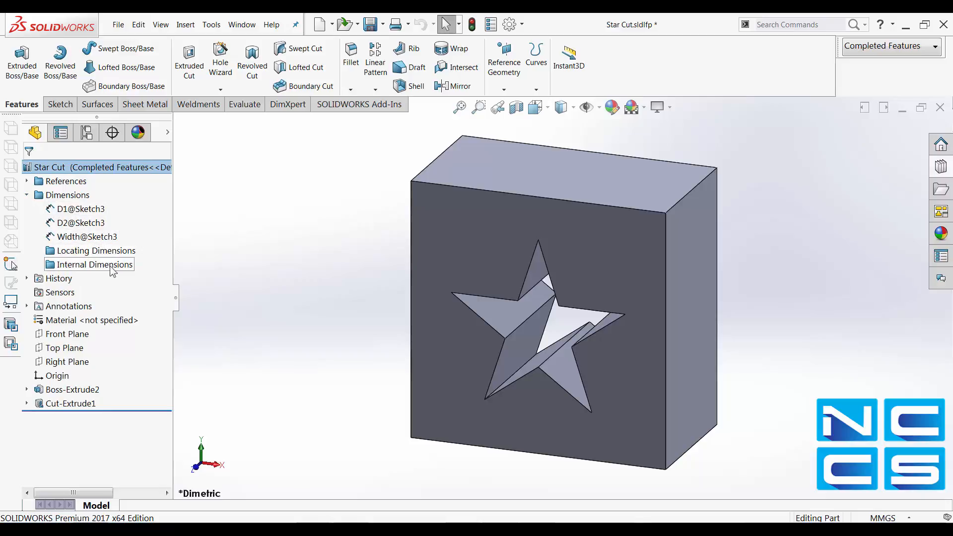
pyautogui.moveTo(118, 270)
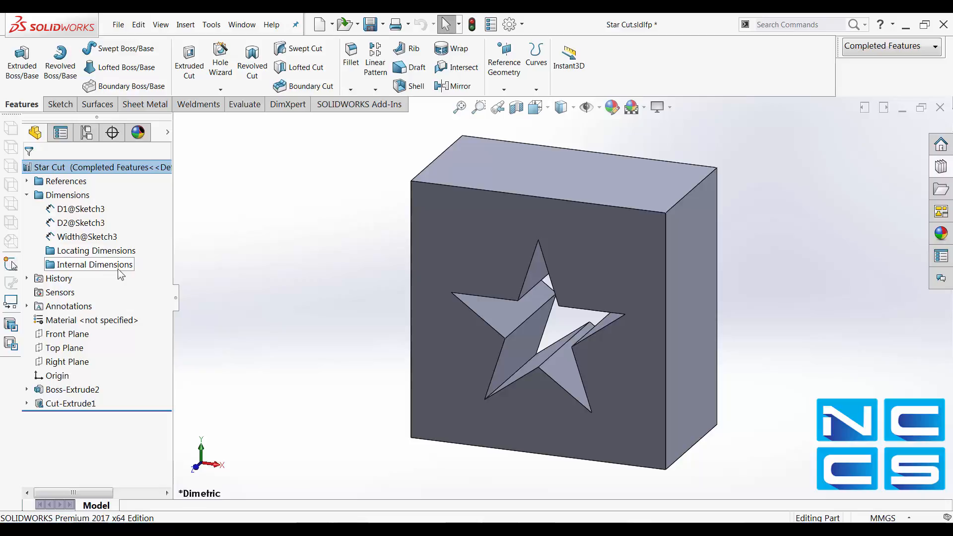
# Step: Inspect the D1, D2 and Width sketch dimensions and the dimension folders for classification
pyautogui.click(80, 209)
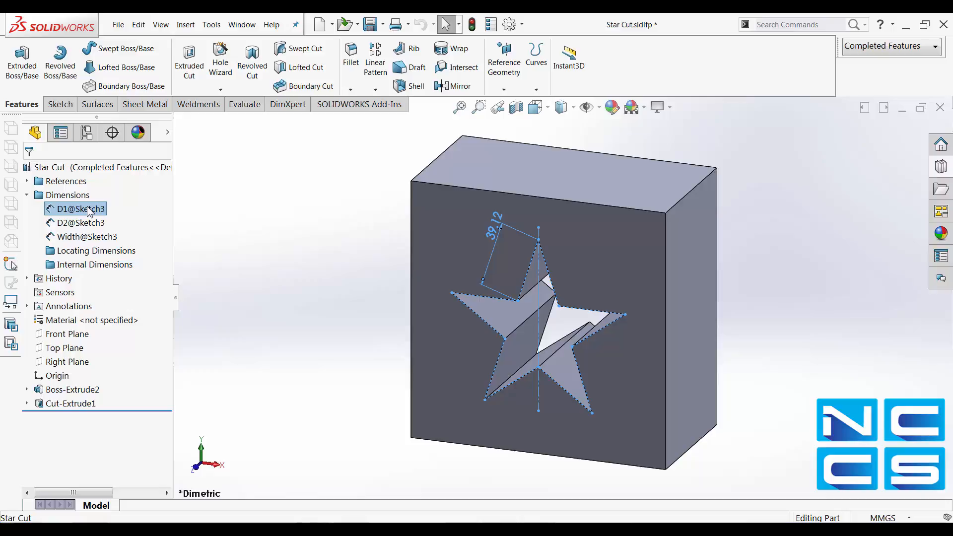
pyautogui.click(80, 222)
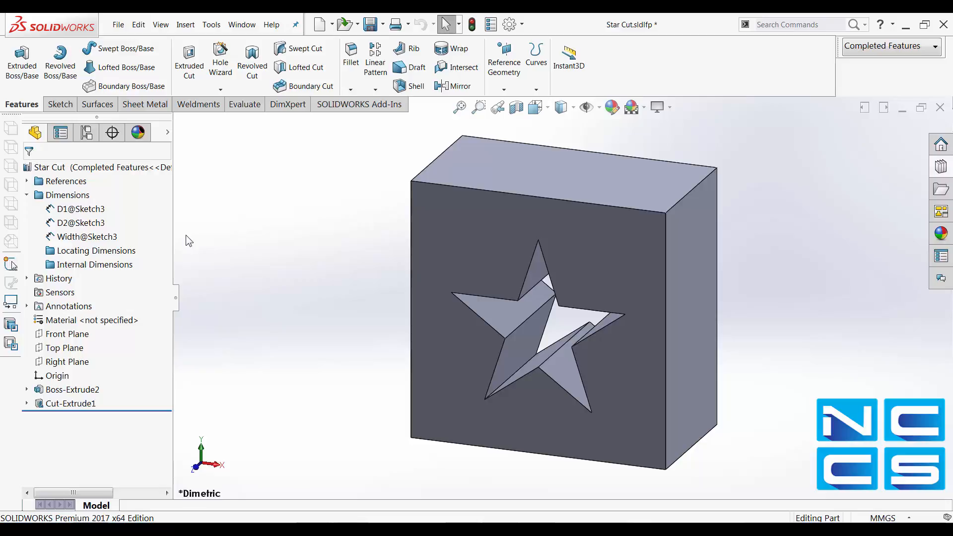
pyautogui.moveTo(169, 244)
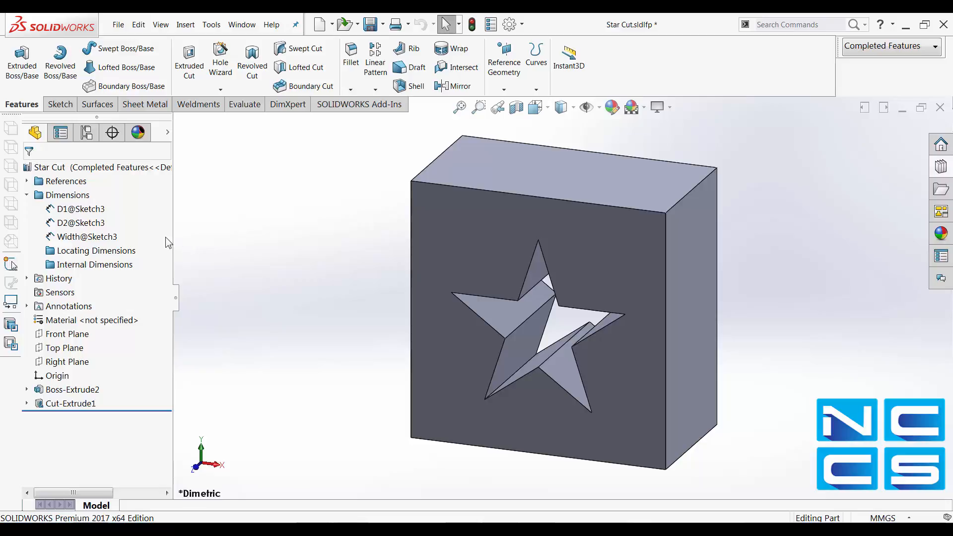
pyautogui.click(96, 250)
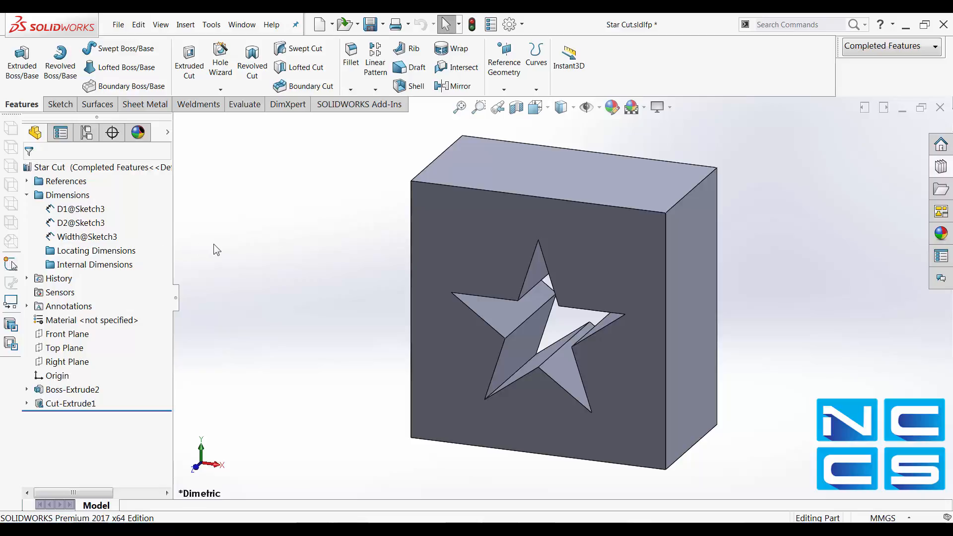
pyautogui.click(80, 208)
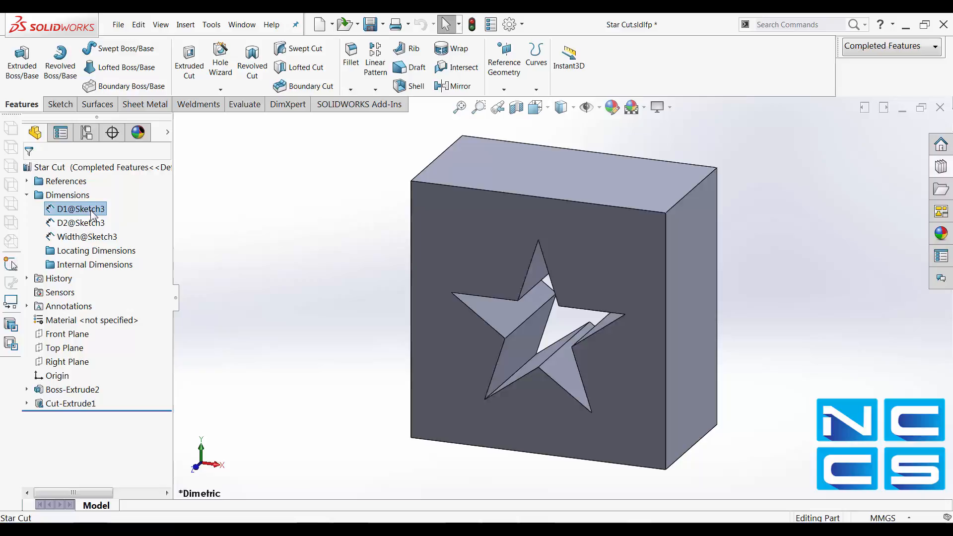
# Step: Select the D2 dimension and the Internal Dimensions folder to begin filing the Star Cut dimensions
pyautogui.click(80, 222)
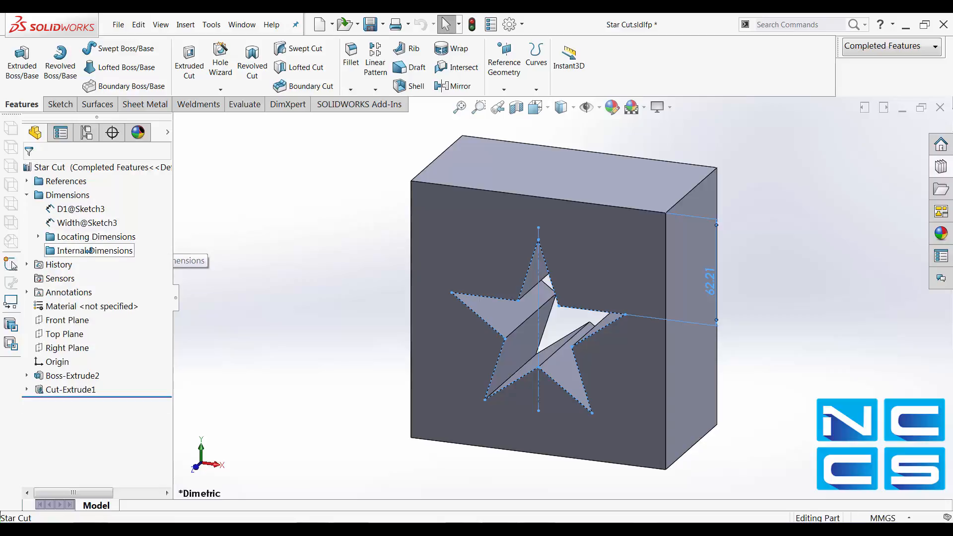
pyautogui.click(94, 250)
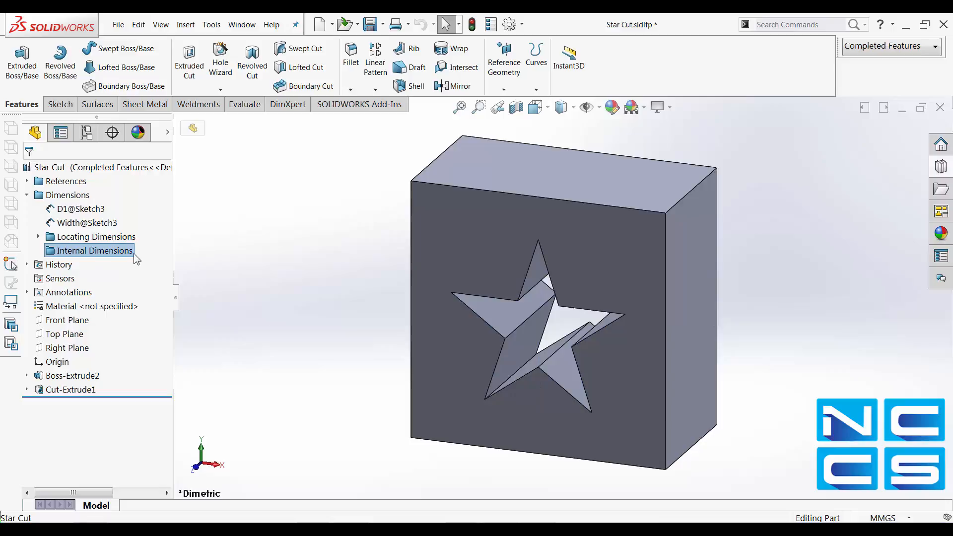
pyautogui.moveTo(125, 264)
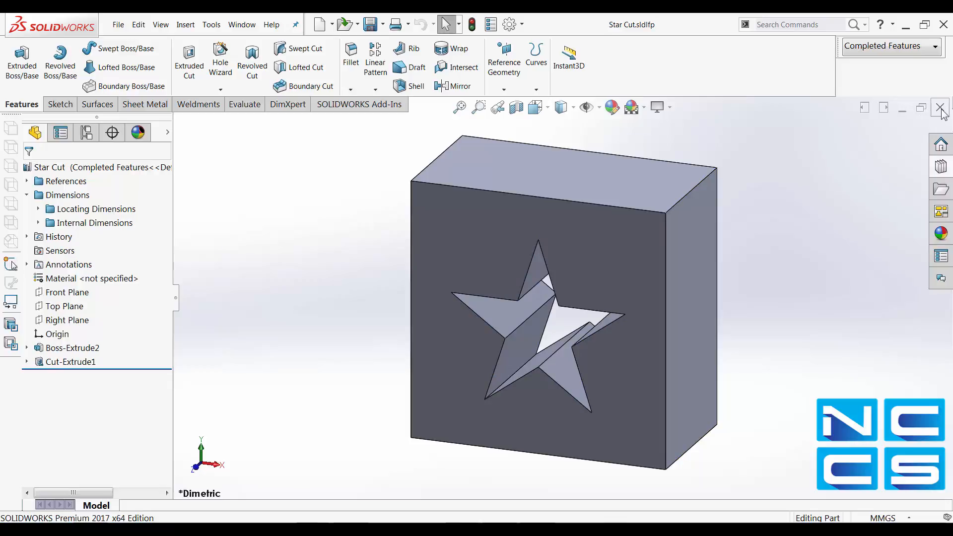
pyautogui.moveTo(941, 108)
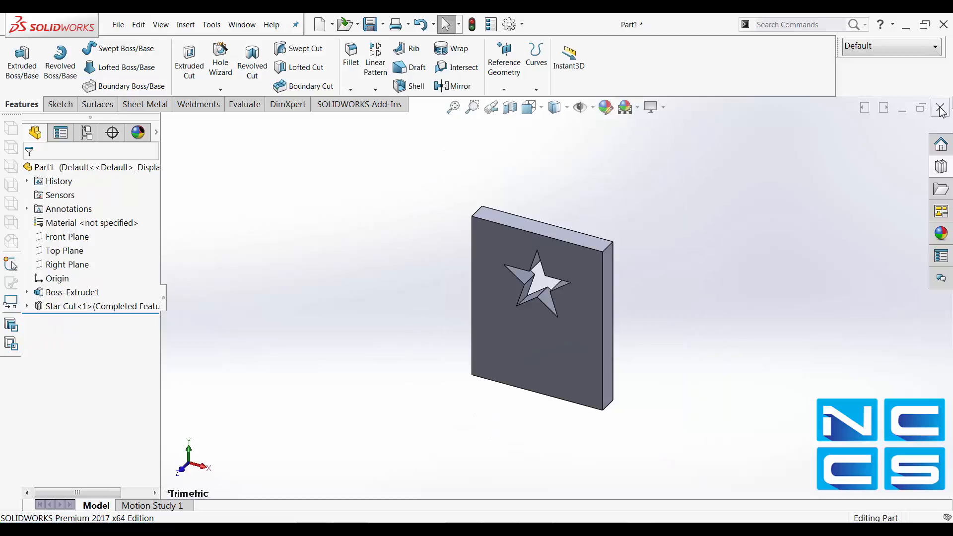
# Step: Delete the existing Star Cut<1> feature and its sketch from the plate
pyautogui.rightClick(92, 306)
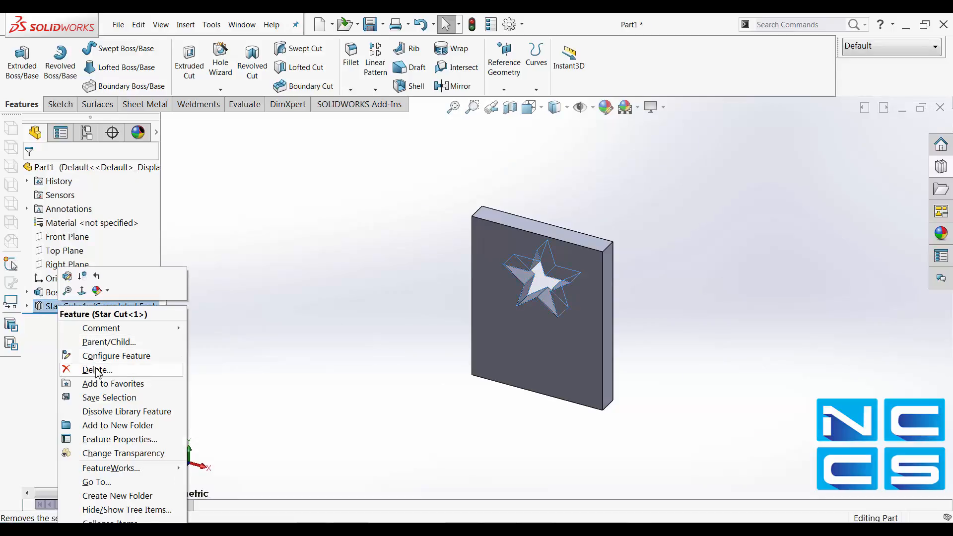
pyautogui.click(96, 369)
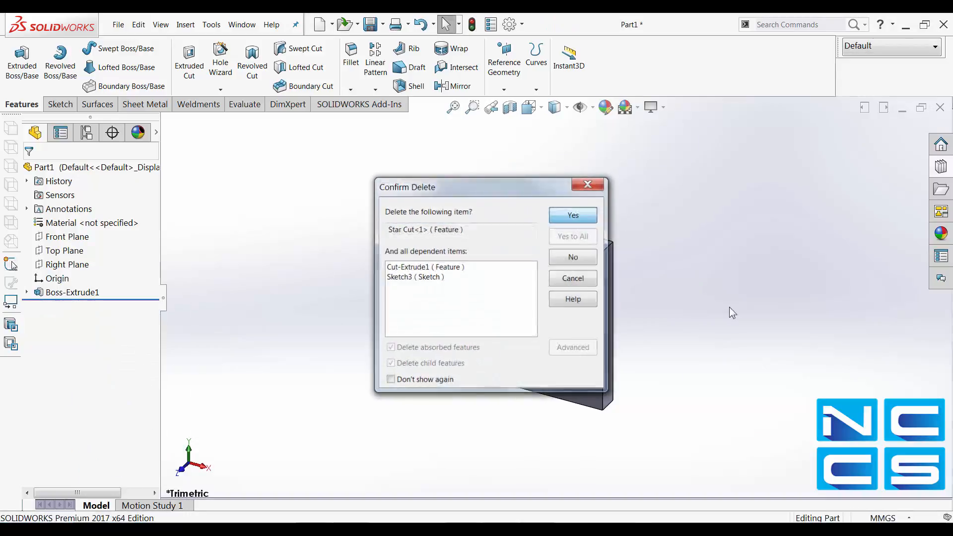
pyautogui.click(572, 216)
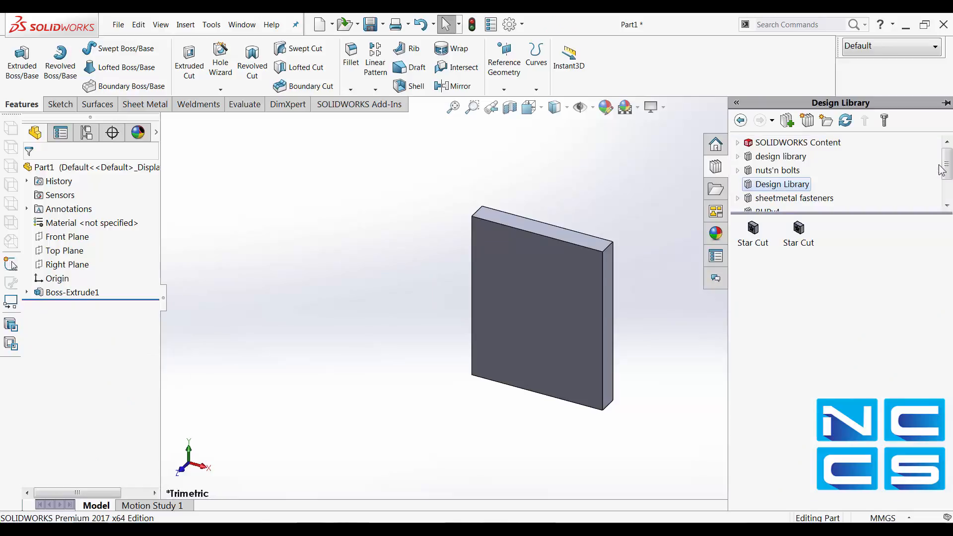
# Step: Place Star Cut from the Design Library on the plate face with the Completed Features configuration
pyautogui.moveTo(751, 235); pyautogui.dragTo(534, 297)
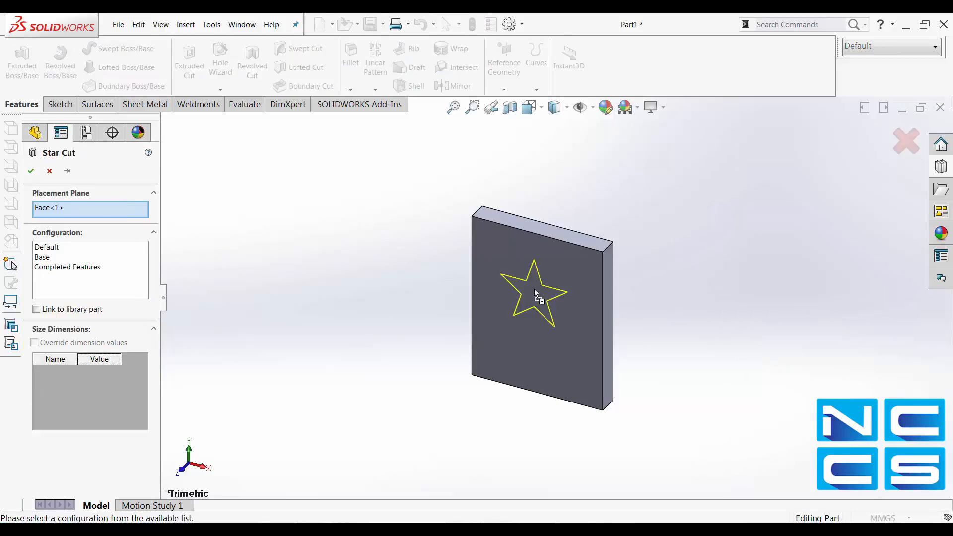
pyautogui.click(66, 267)
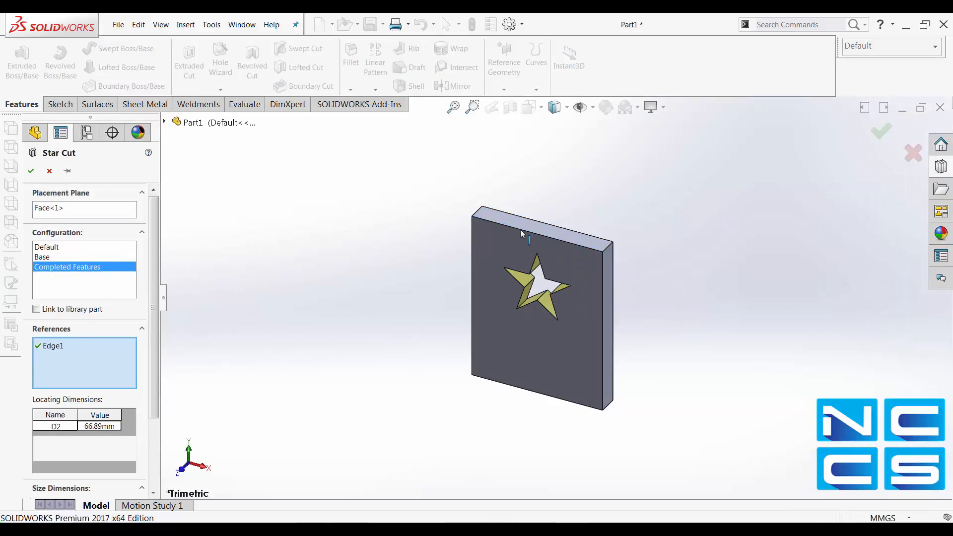
pyautogui.scroll(-3)
pyautogui.write('100')
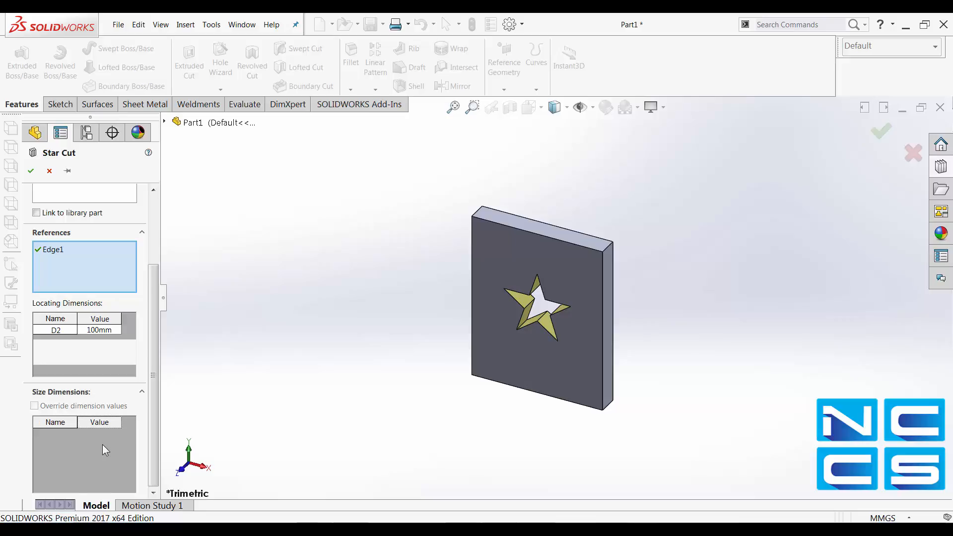
pyautogui.moveTo(99, 444)
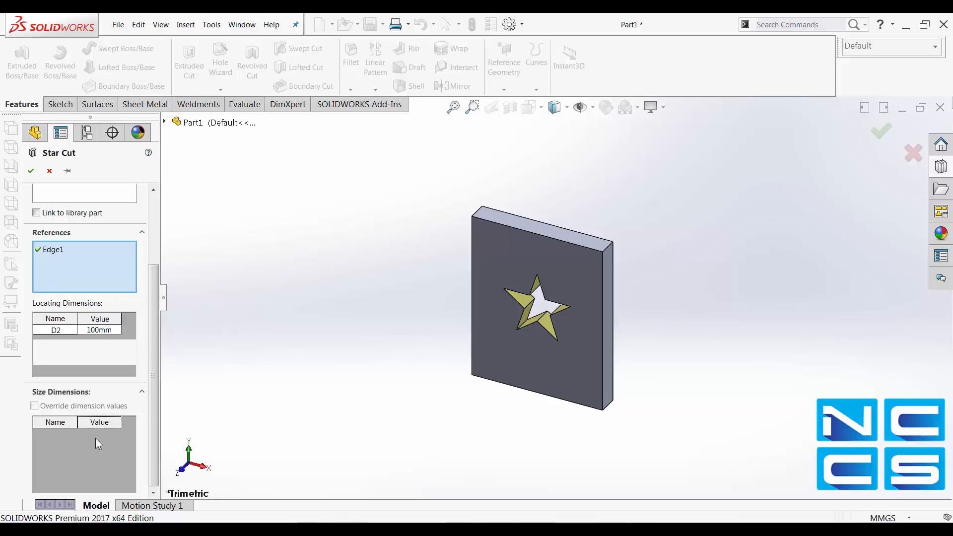
pyautogui.moveTo(91, 443)
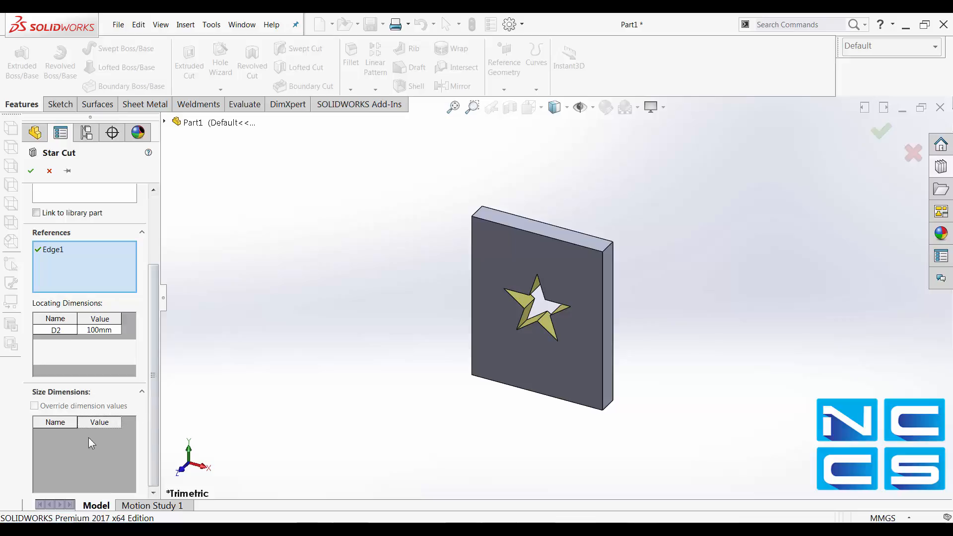